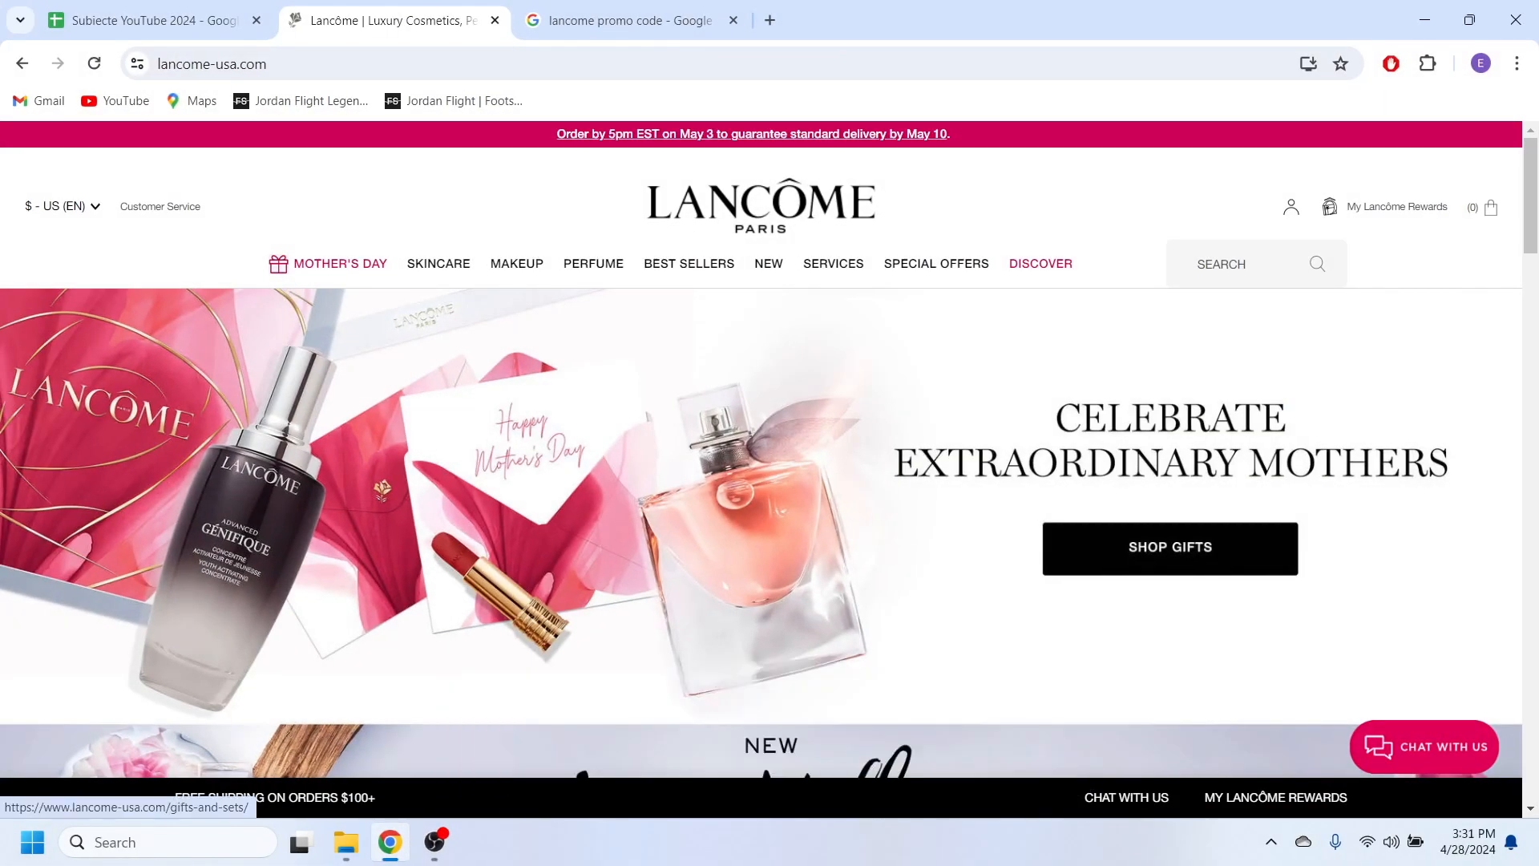
mouse_move(517, 263)
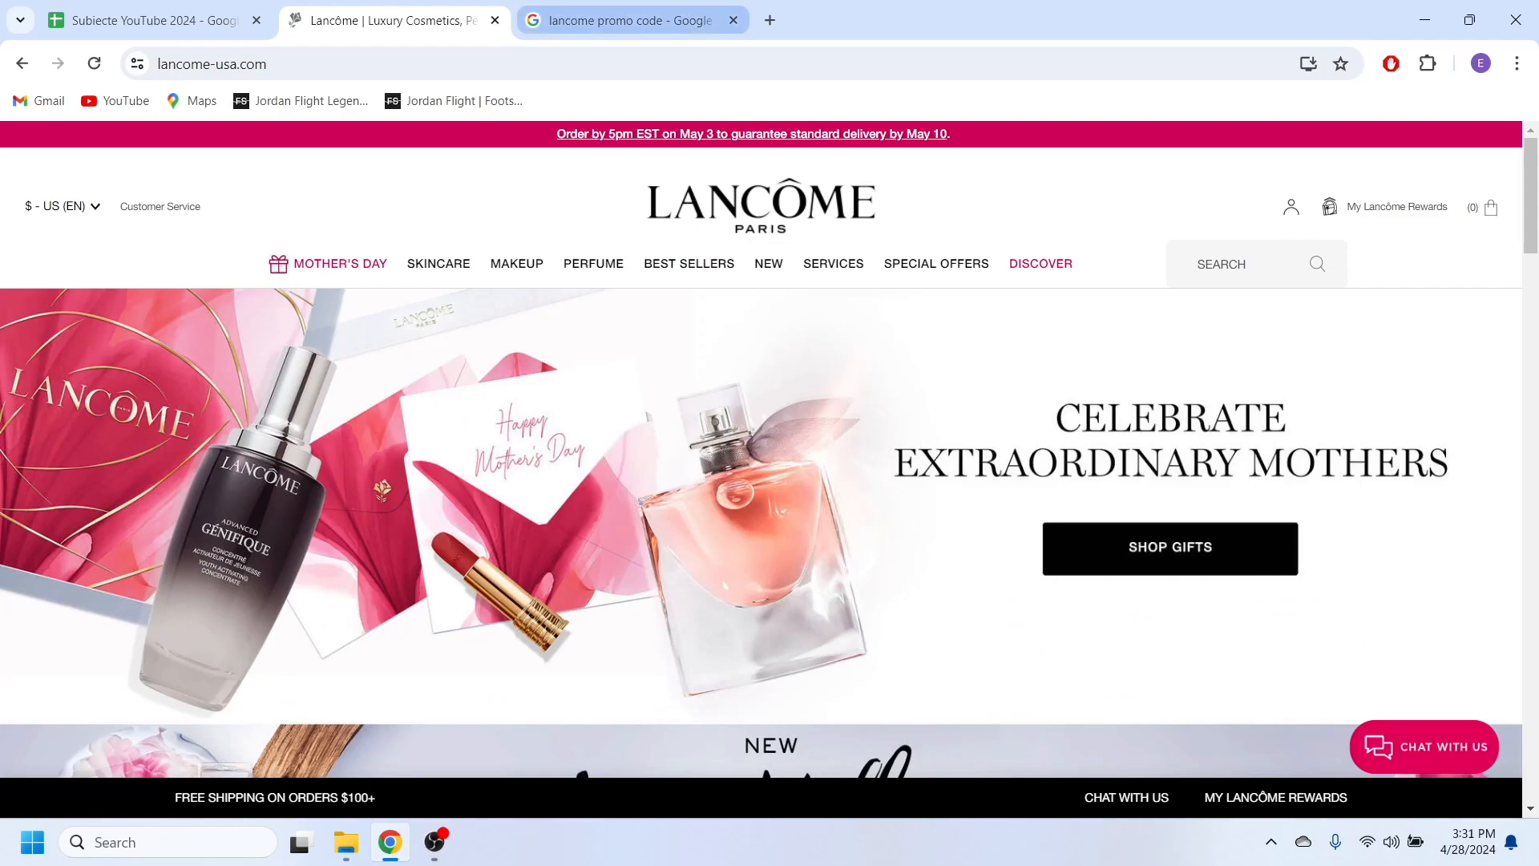
Step: Open the Daily Mail Lancome discount codes page and scroll through its active and expired offers
left_click(631, 19)
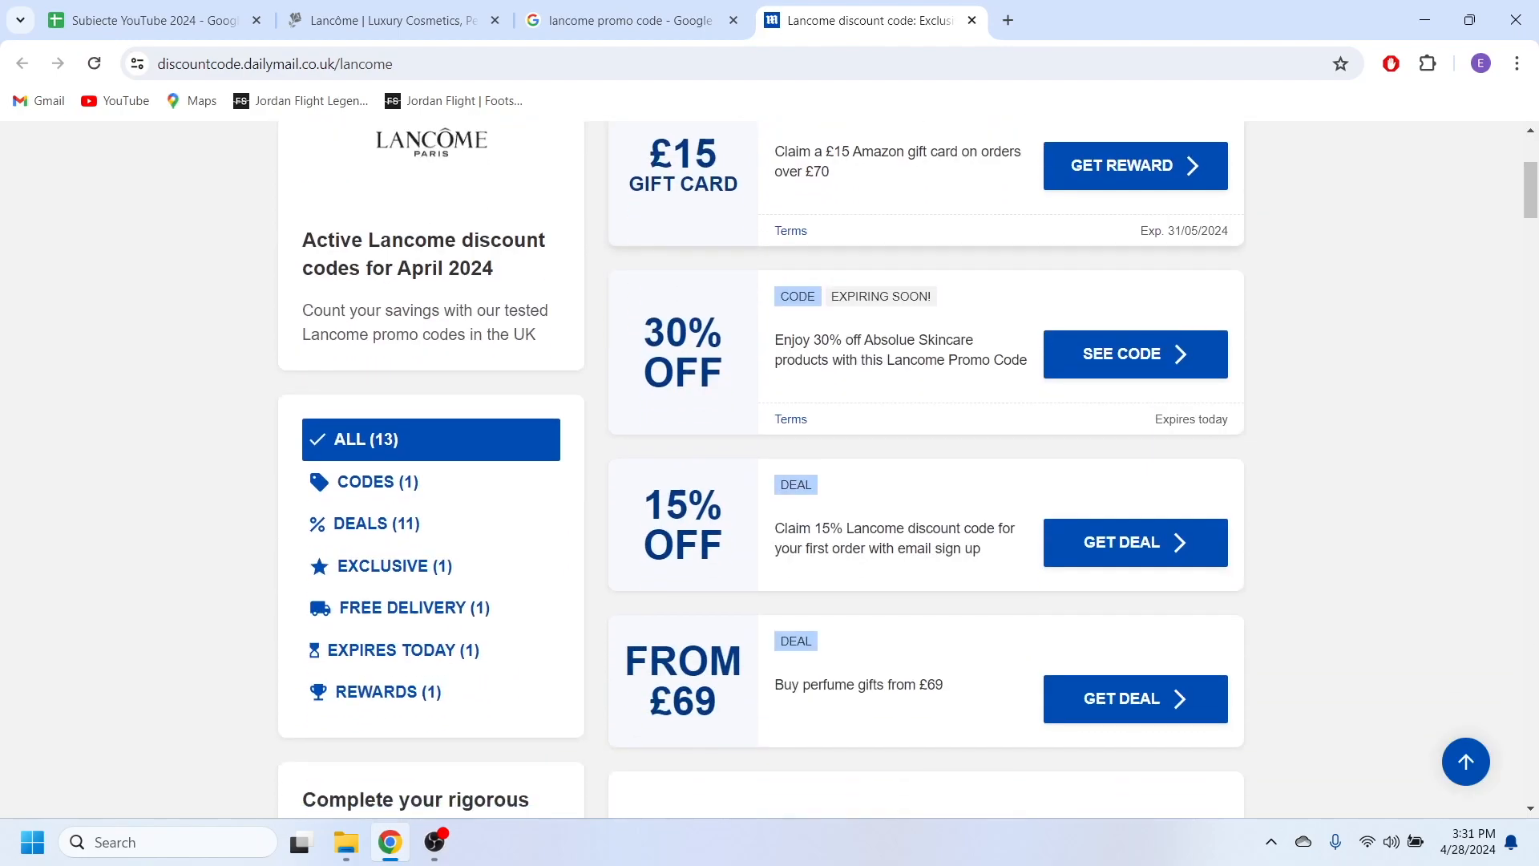
scroll("down", 3)
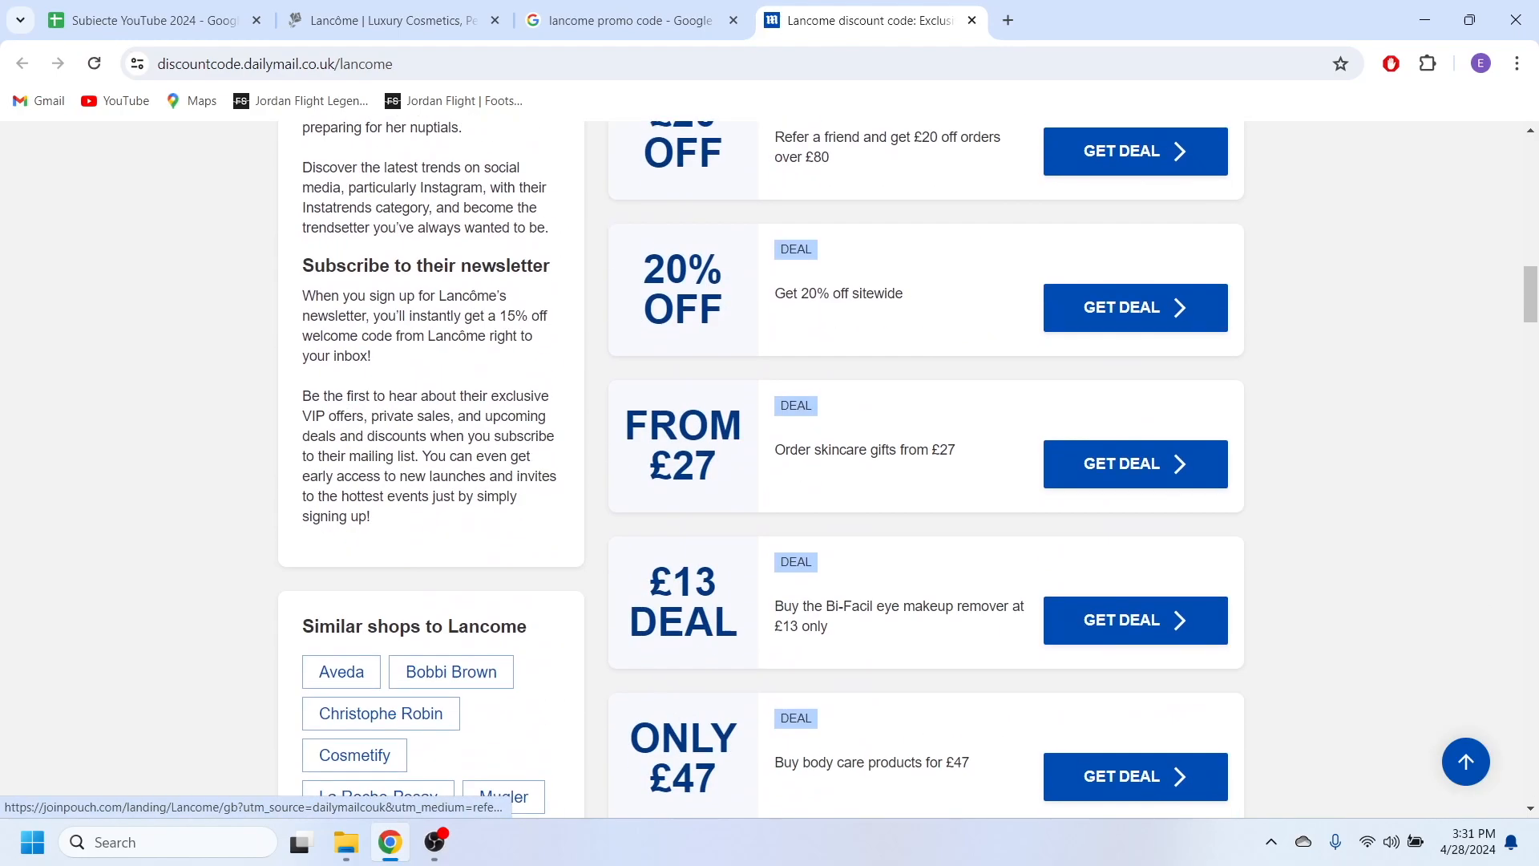
scroll("down", 3)
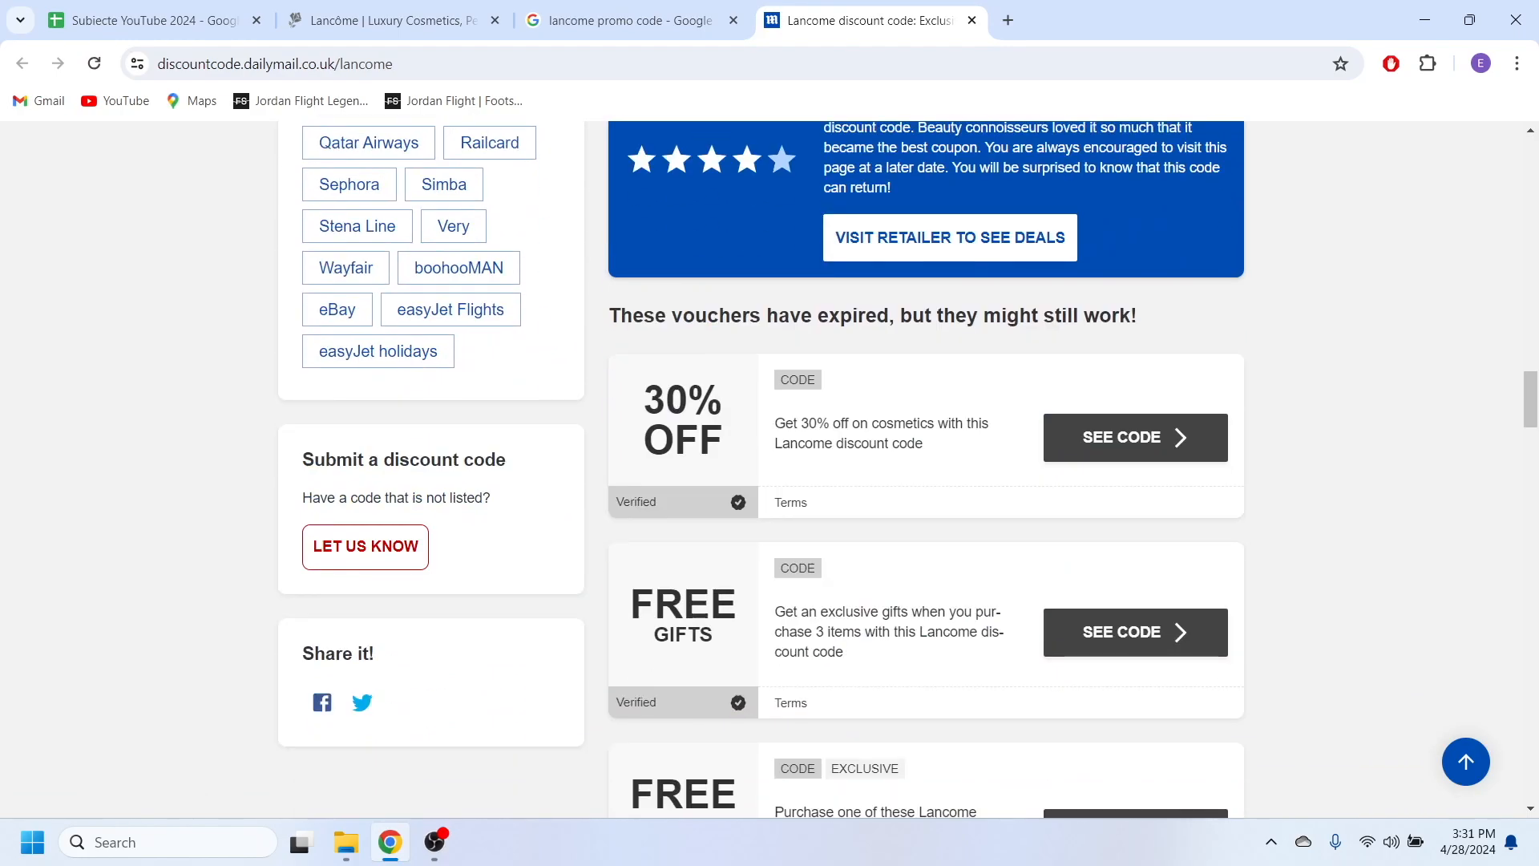
scroll("up", 3)
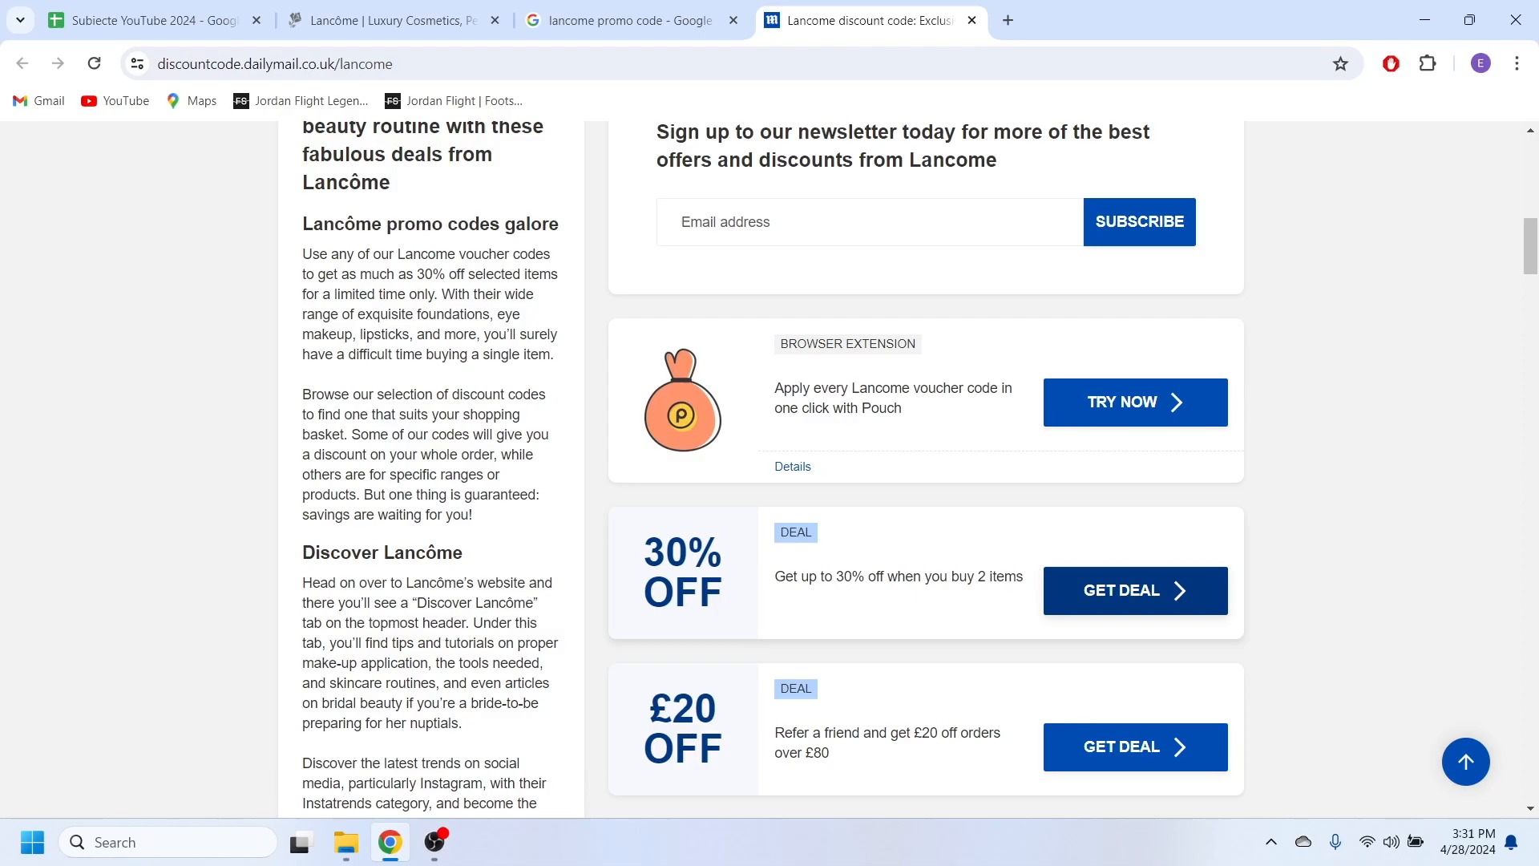
Step: Close the Daily Mail page and open CouponFollow's '10% off Lancome USA Coupons' result from Google
left_click(1133, 590)
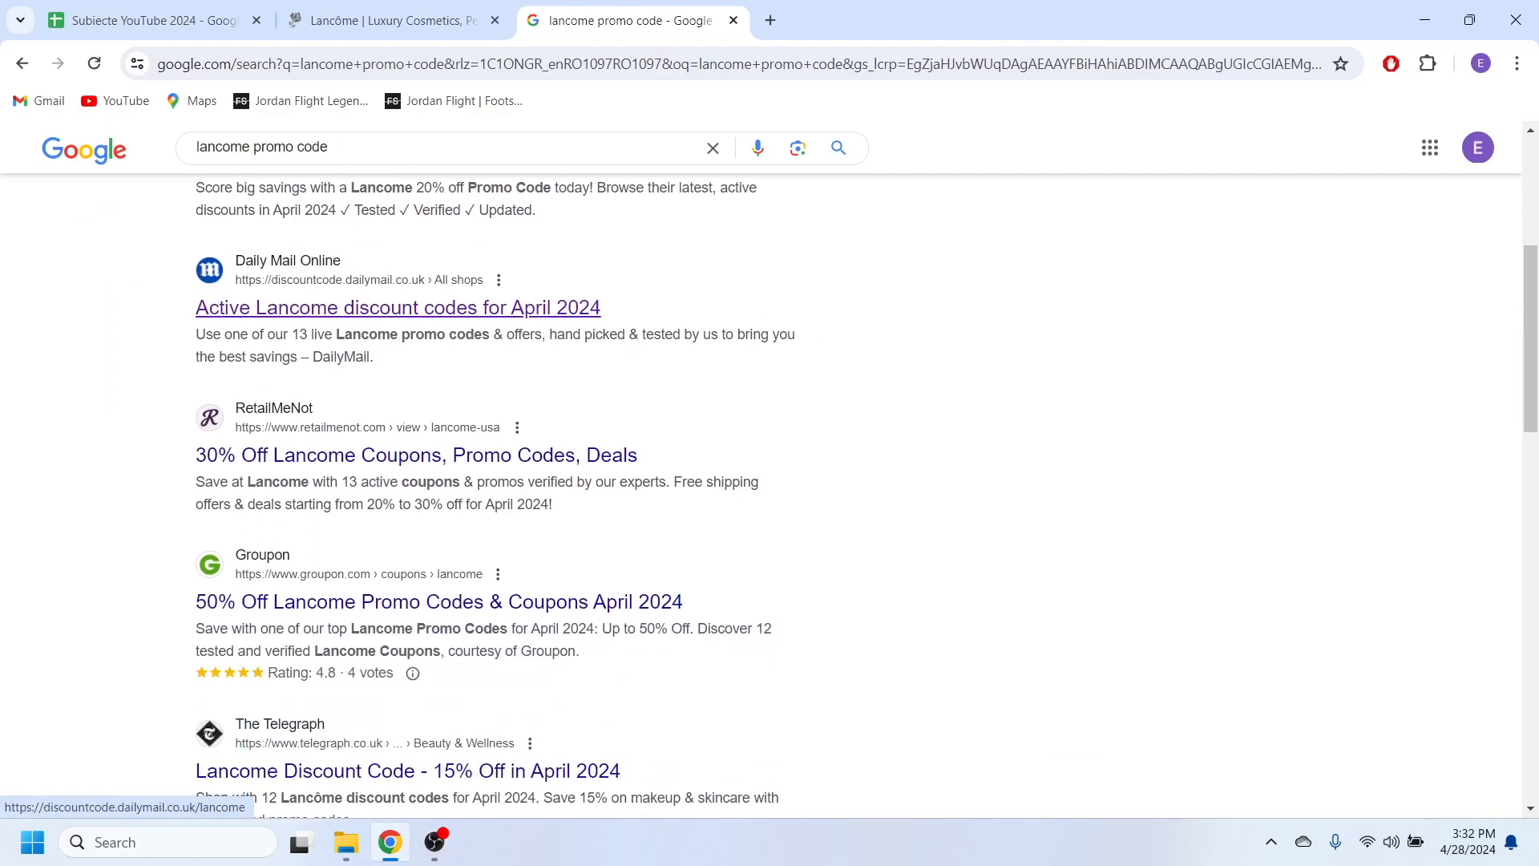
scroll("down", 3)
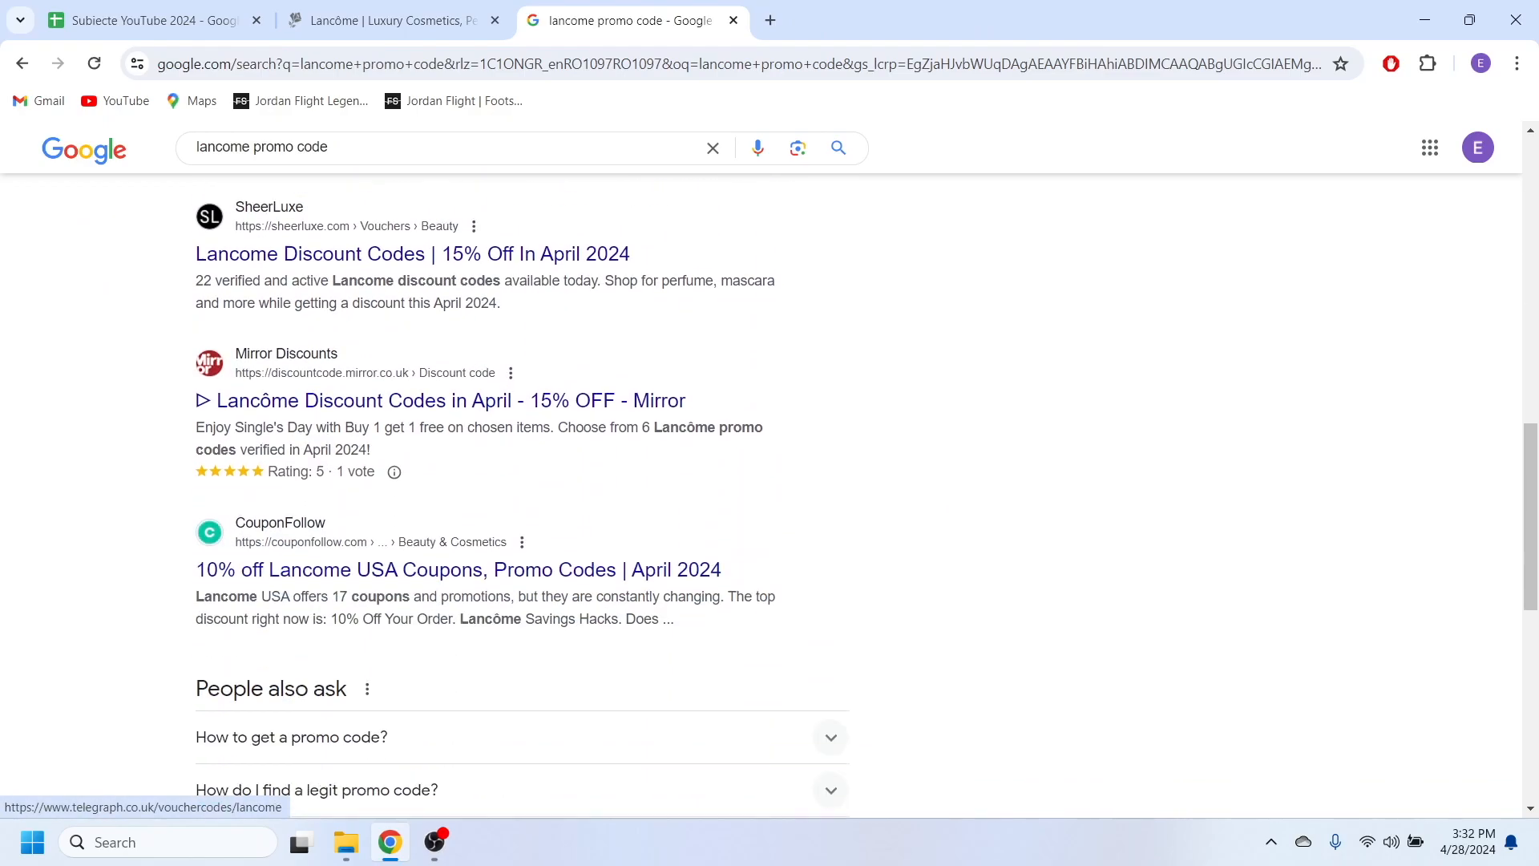
scroll("down", 3)
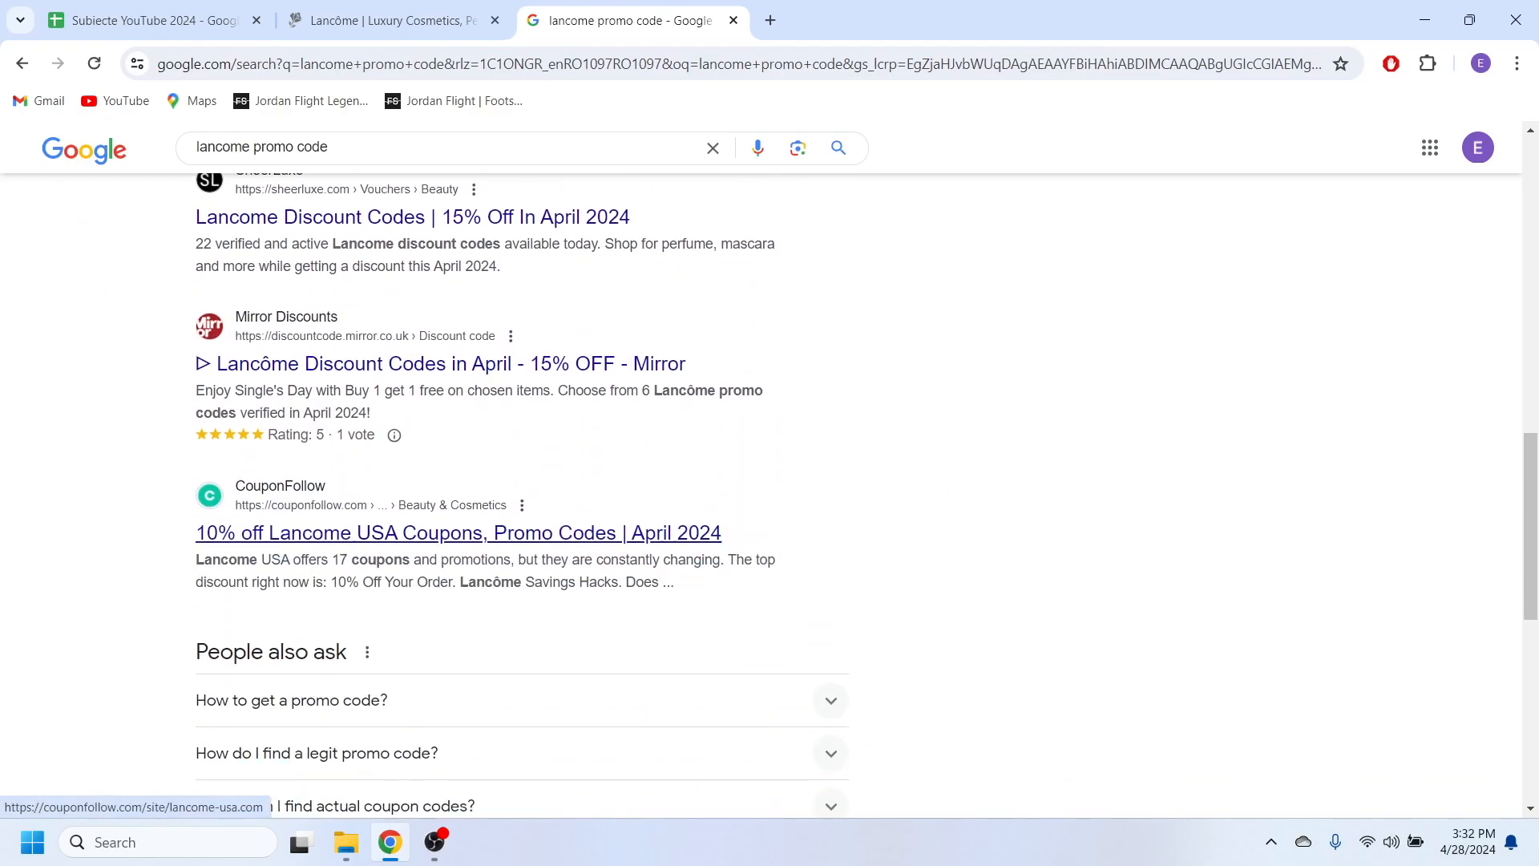
left_click(457, 533)
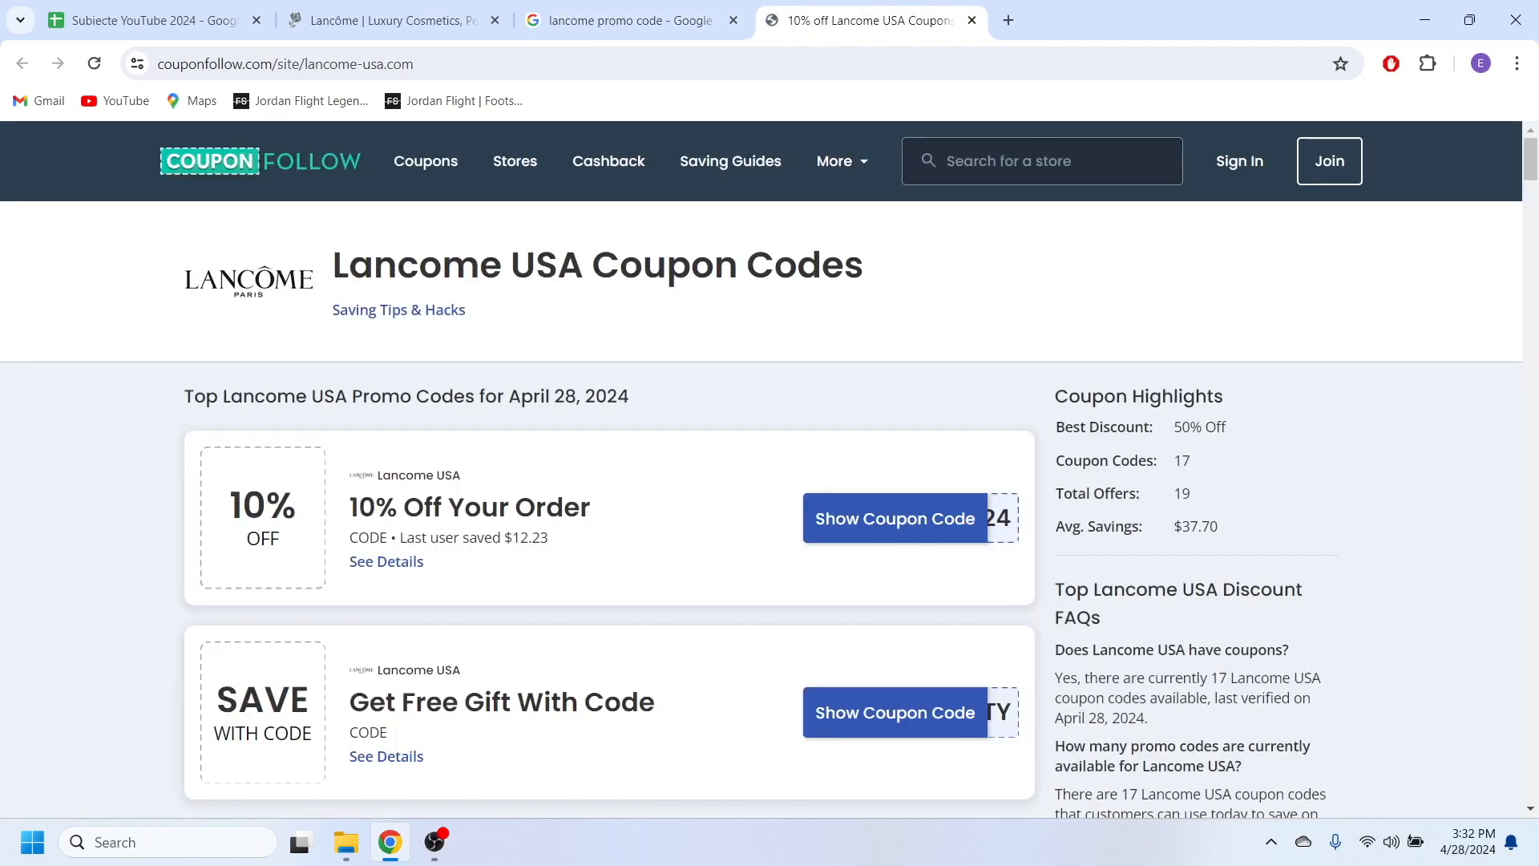
Step: Reveal the 'Extra 35% Off Your Order' coupon, showing code STOCKUP35
scroll("down", 3)
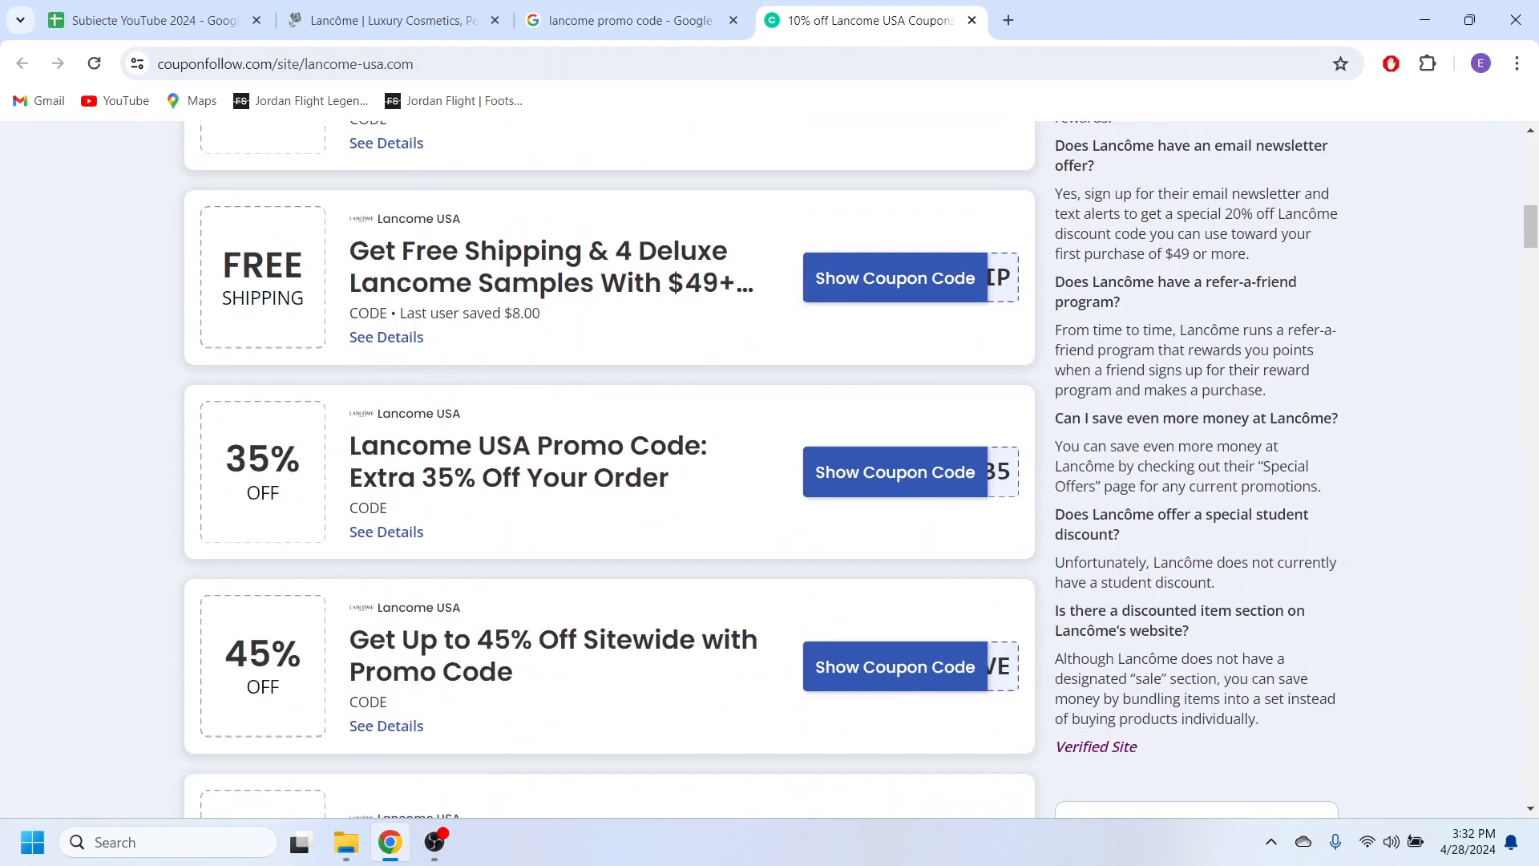
scroll("down", 3)
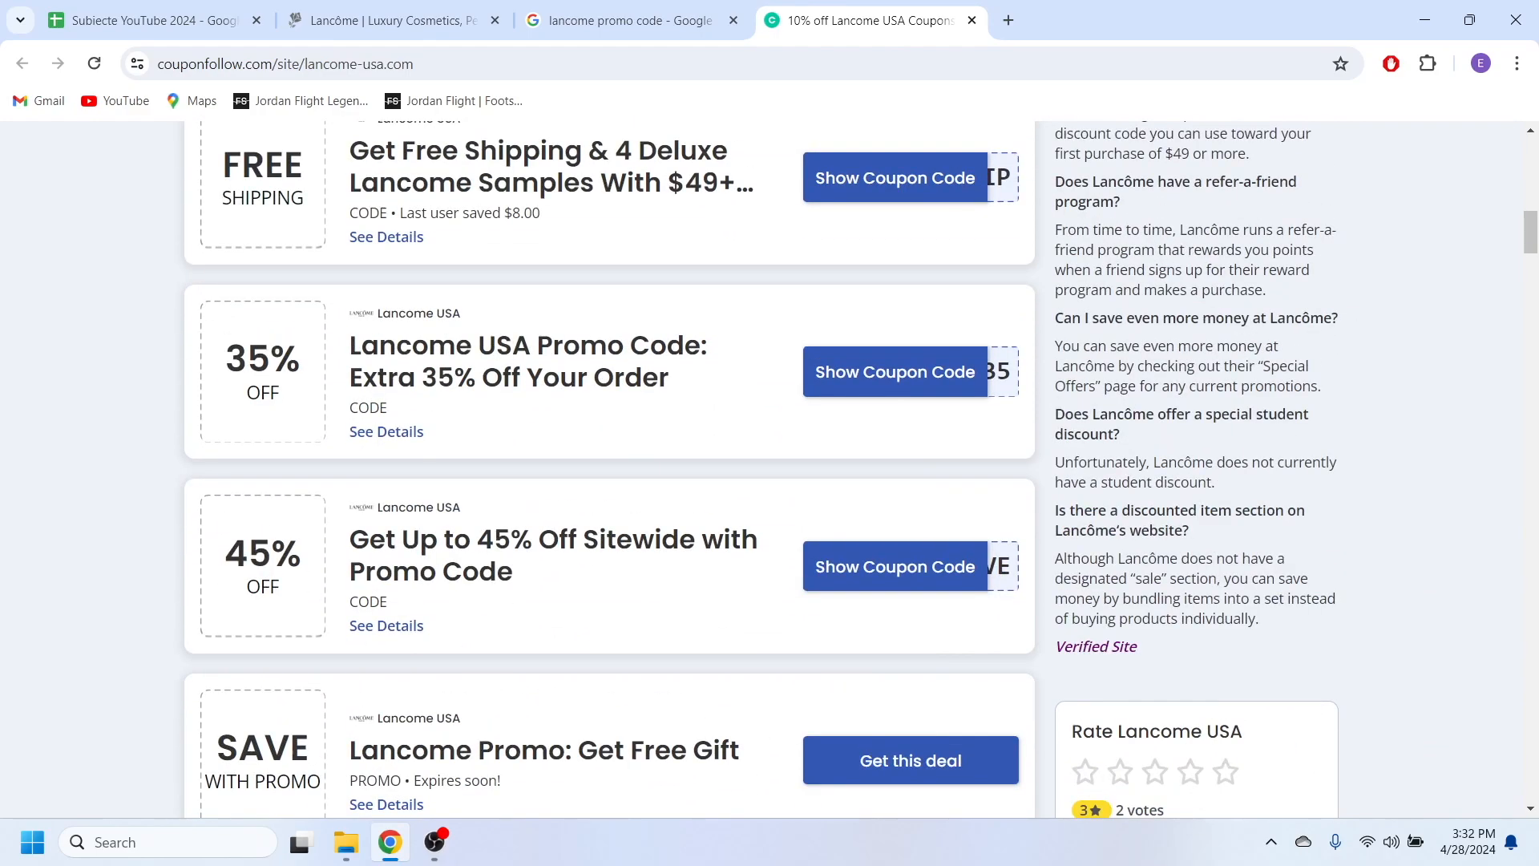
scroll("up", 3)
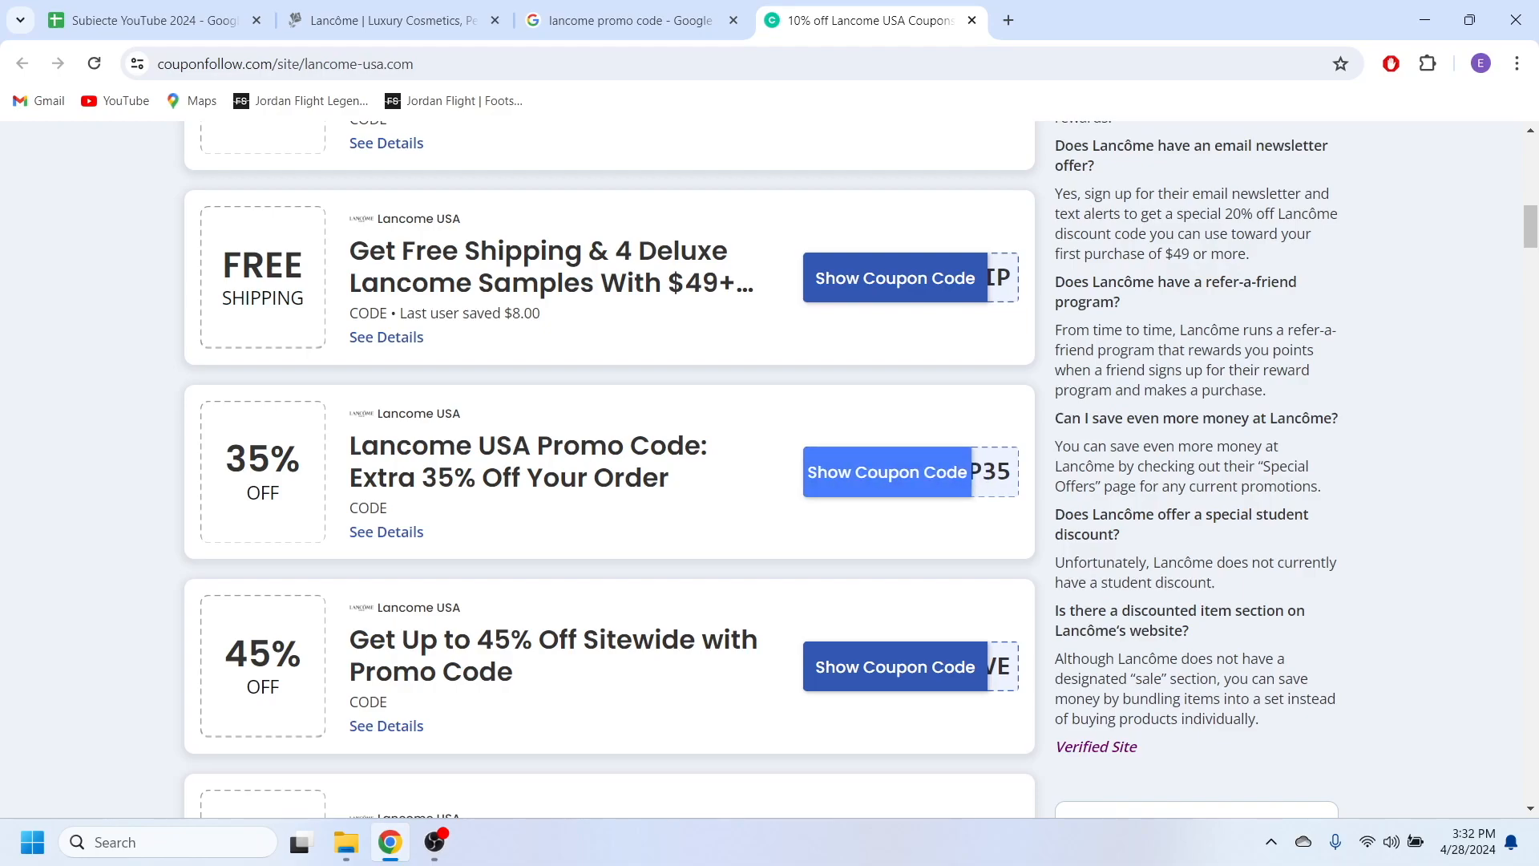
left_click(887, 471)
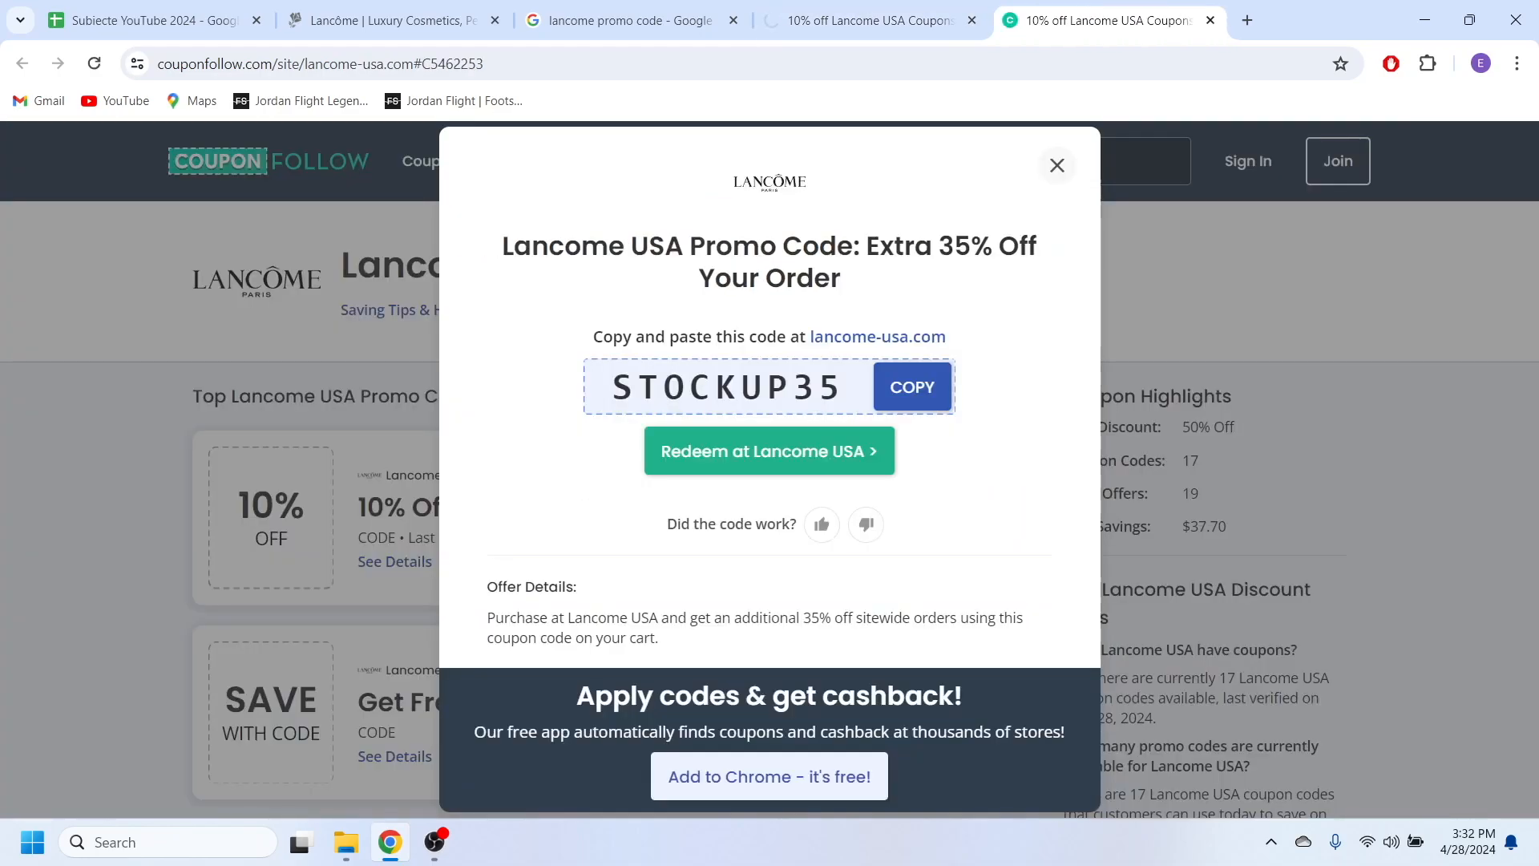